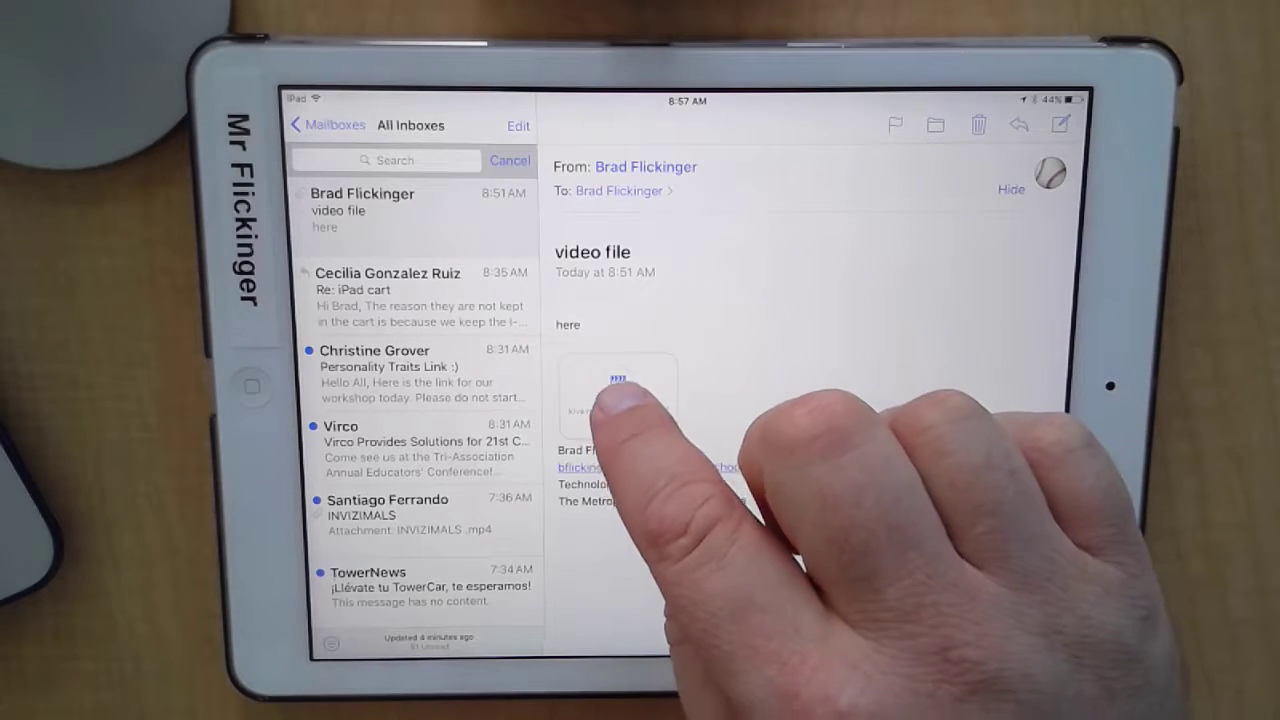
# Step: Open the attachment 'kiva no audio really small.mp4' and play its preview
pyautogui.click(617, 390)
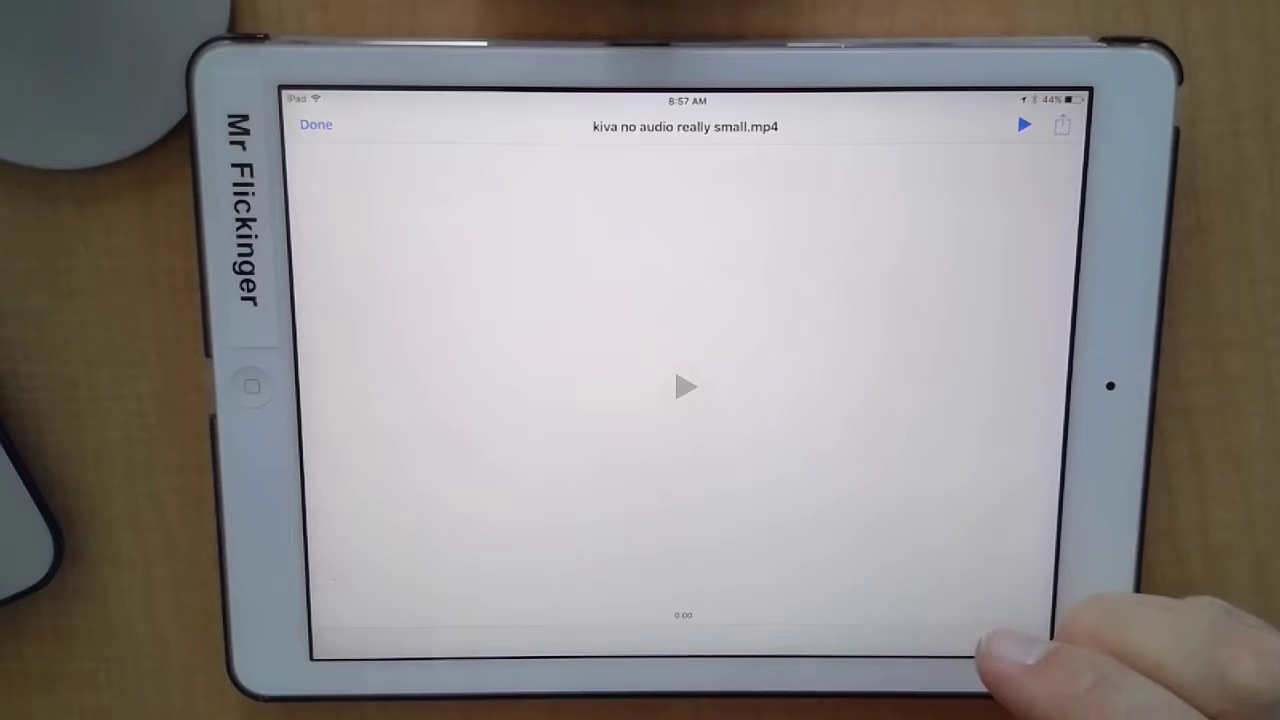
pyautogui.click(685, 387)
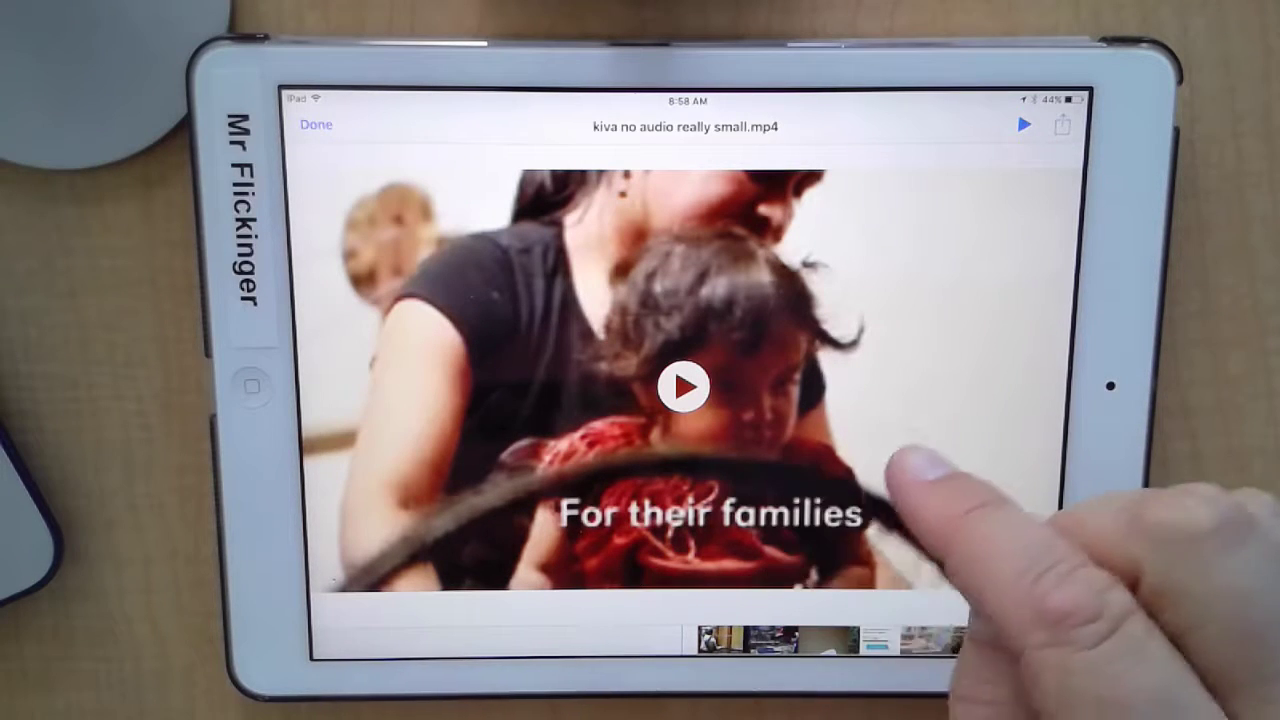
# Step: Share the video clip from Mail using 'Import with iMovie'
pyautogui.click(1061, 124)
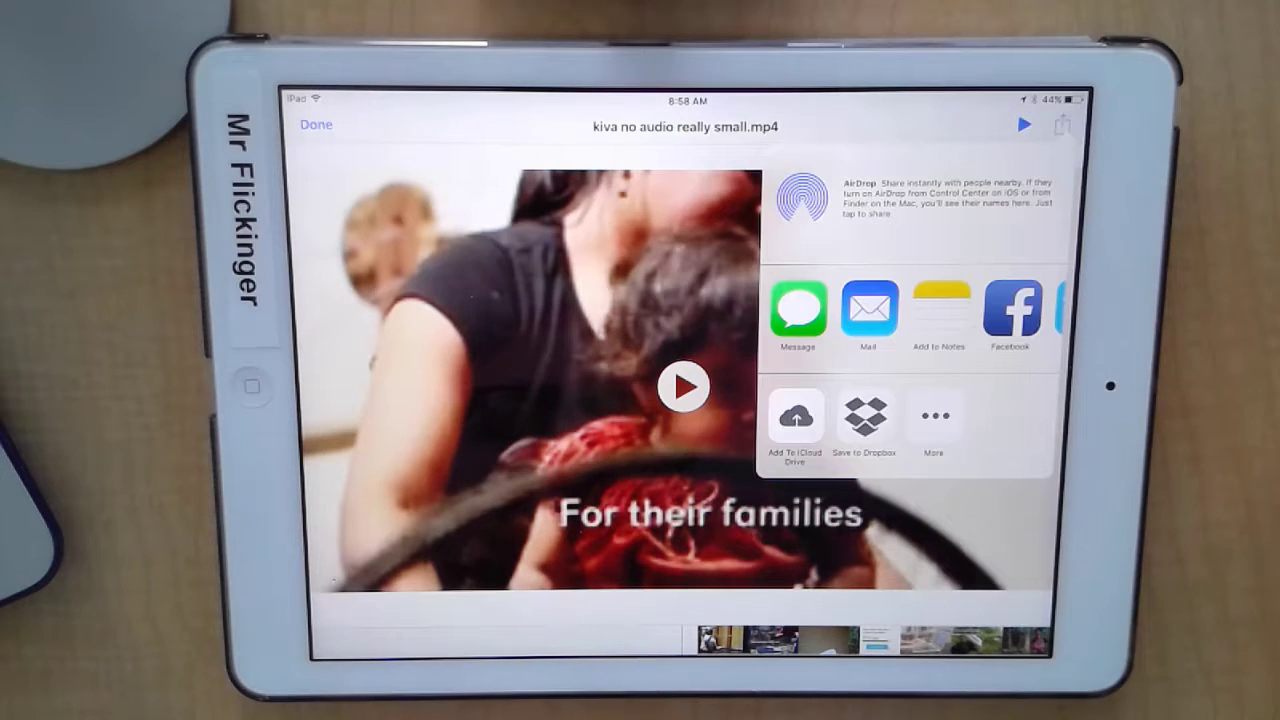
pyautogui.hscroll(-3)
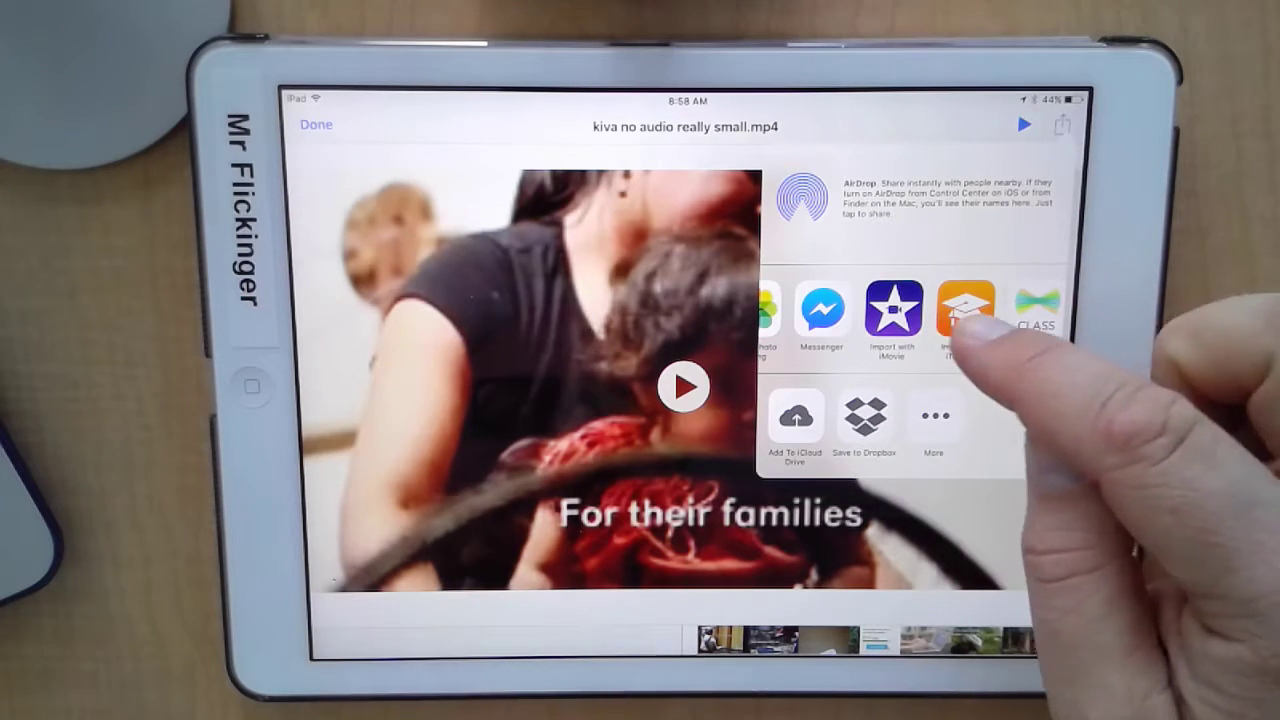
pyautogui.hscroll(-3)
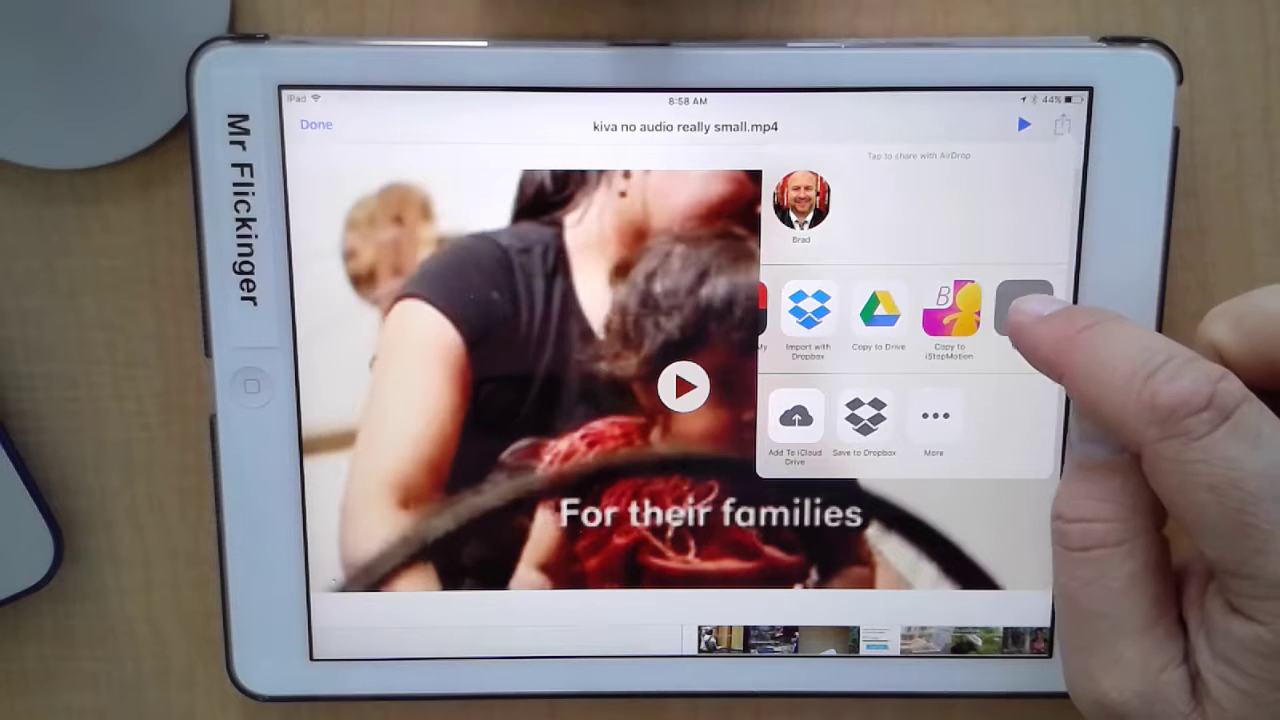
pyautogui.click(934, 420)
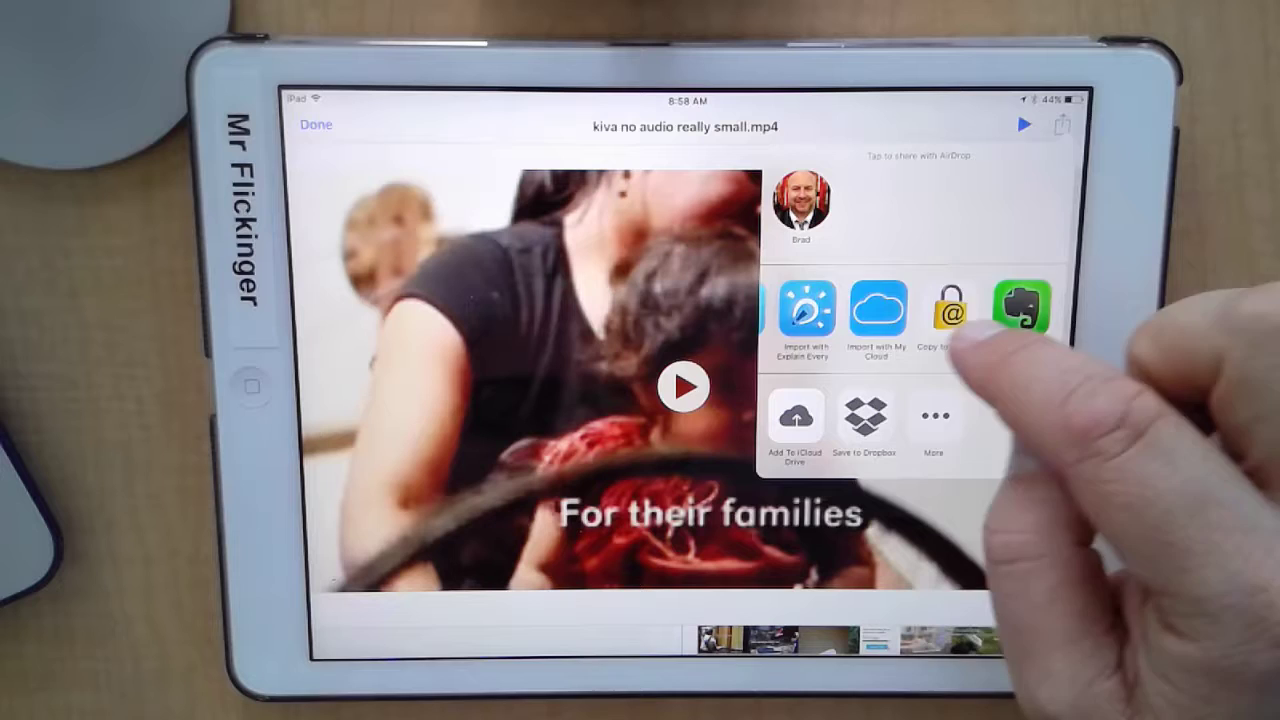
pyautogui.hscroll(-3)
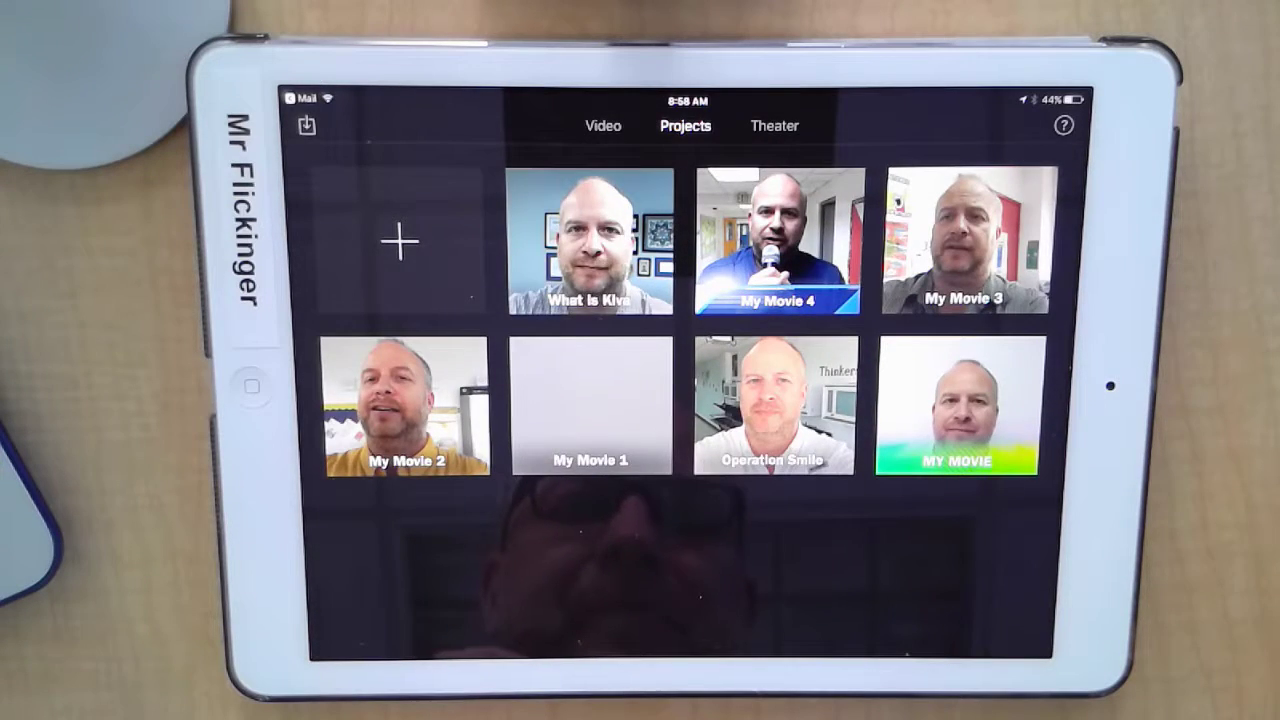
# Step: Create a new movie project, 'My Movie 5', containing the imported clip
pyautogui.click(398, 241)
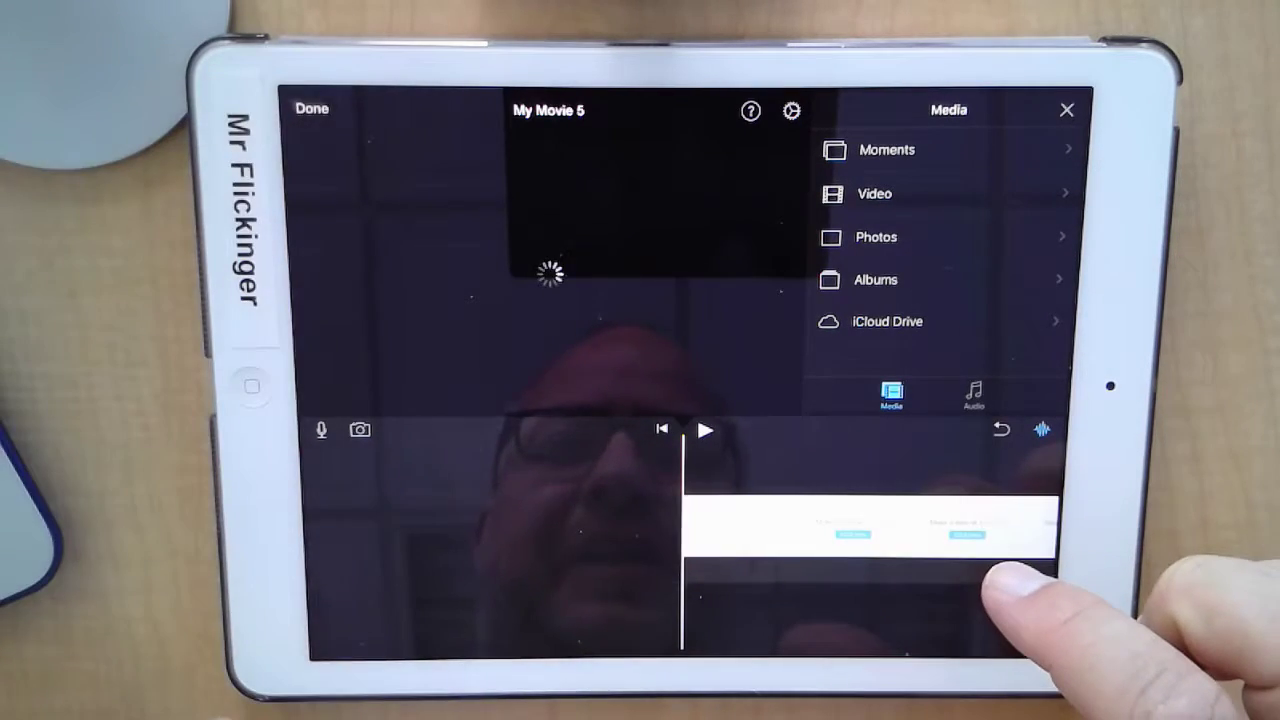
# Step: Rename the project 'My Movie 5' to 'Kiva Video'
pyautogui.click(311, 108)
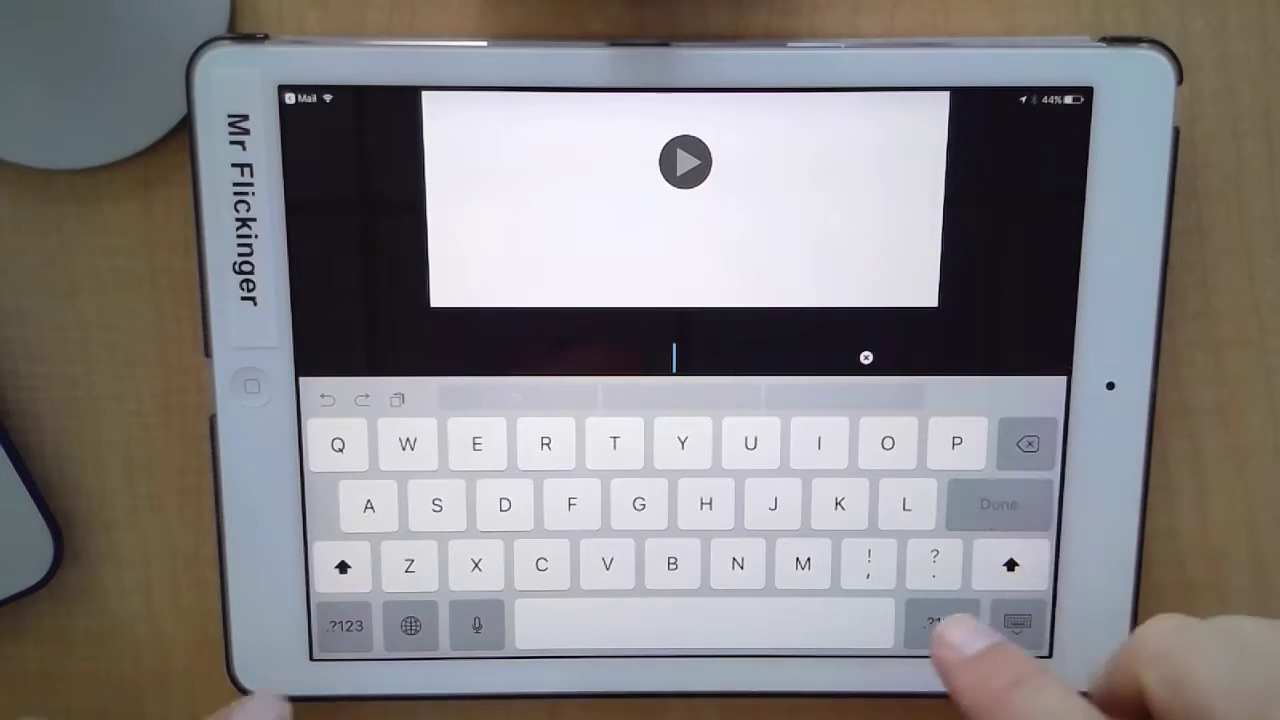
pyautogui.write('Kiv')
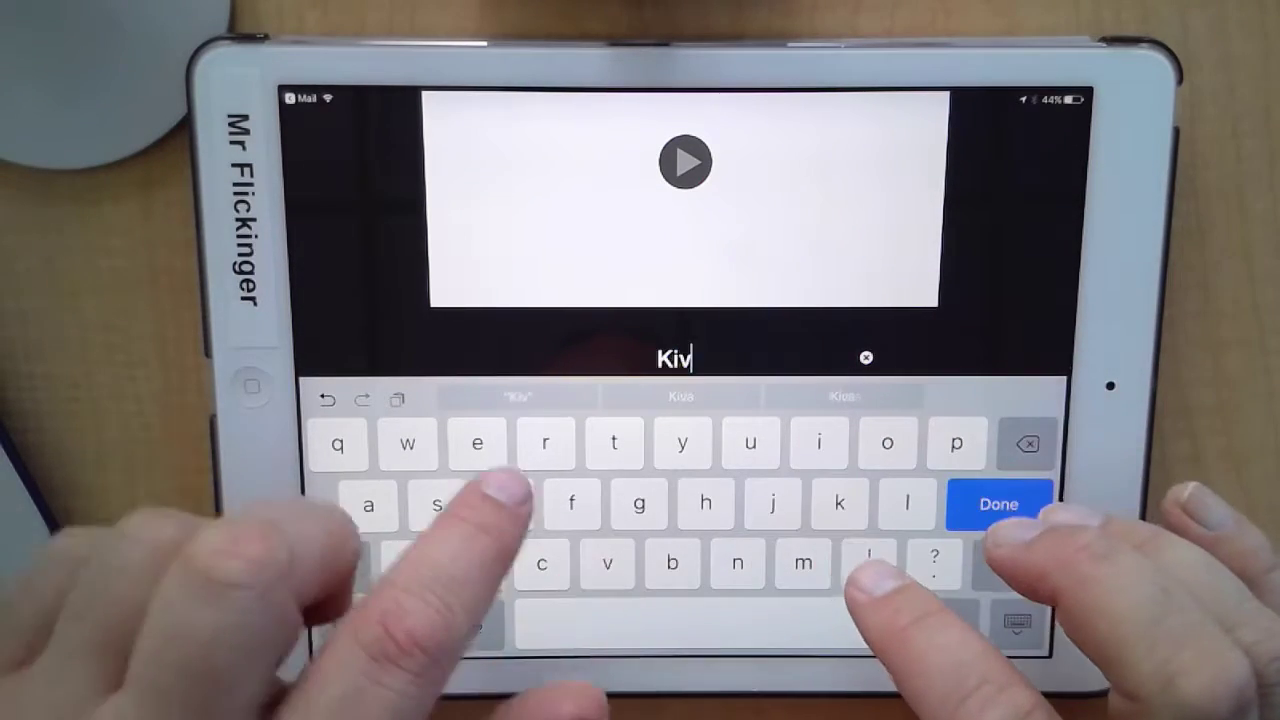
pyautogui.write('a')
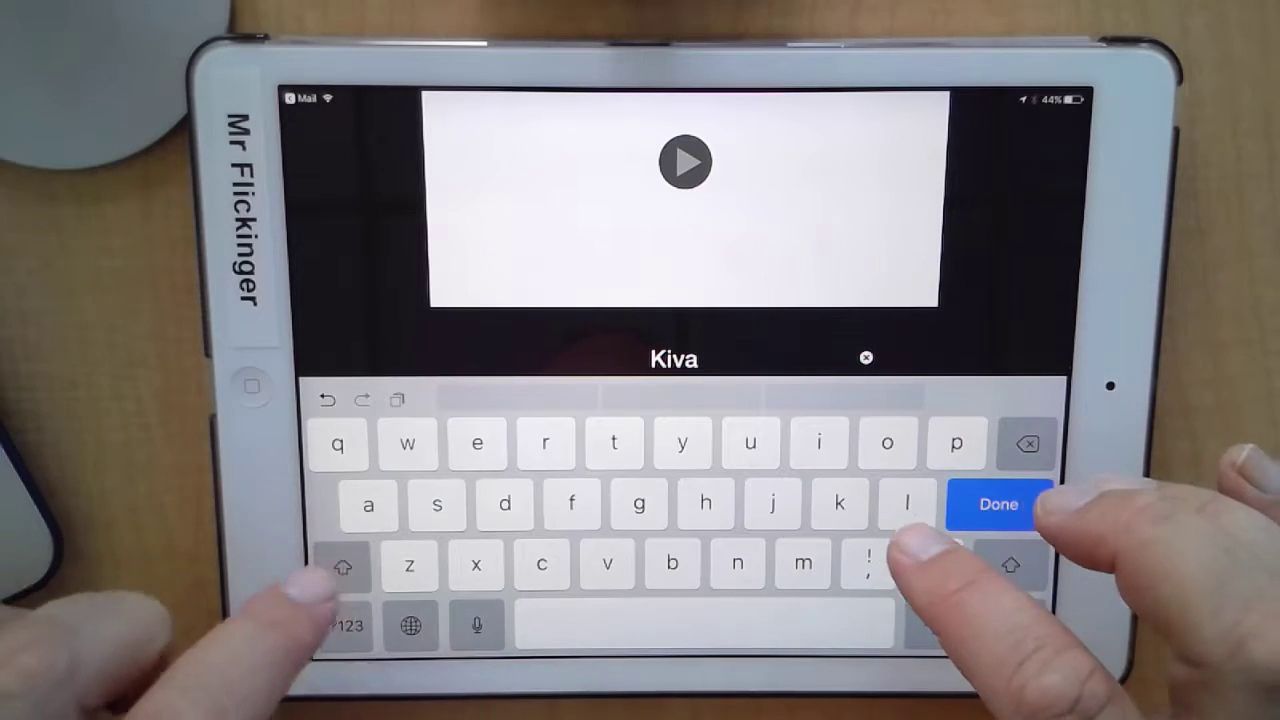
pyautogui.write('Video')
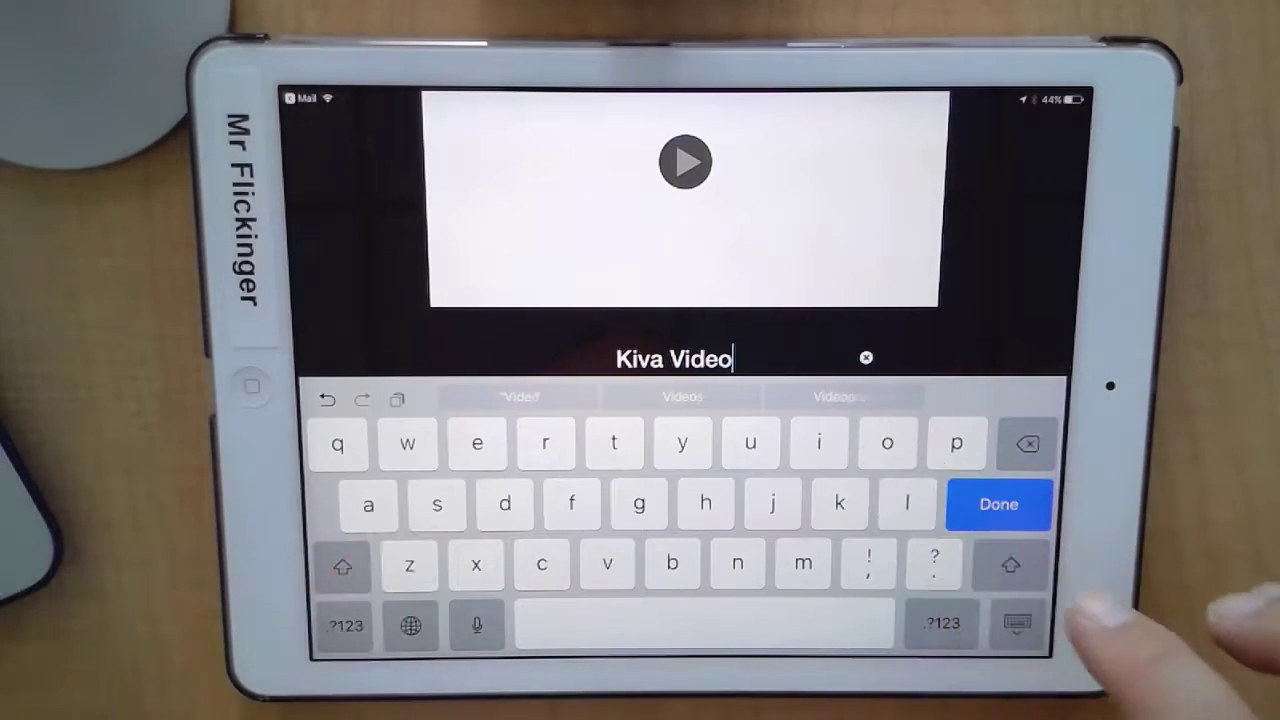